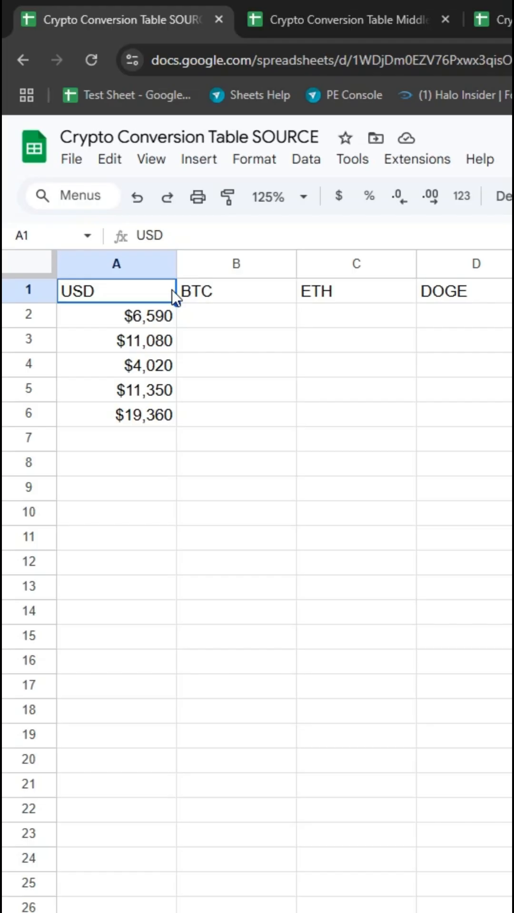
mouse_move(289, 152)
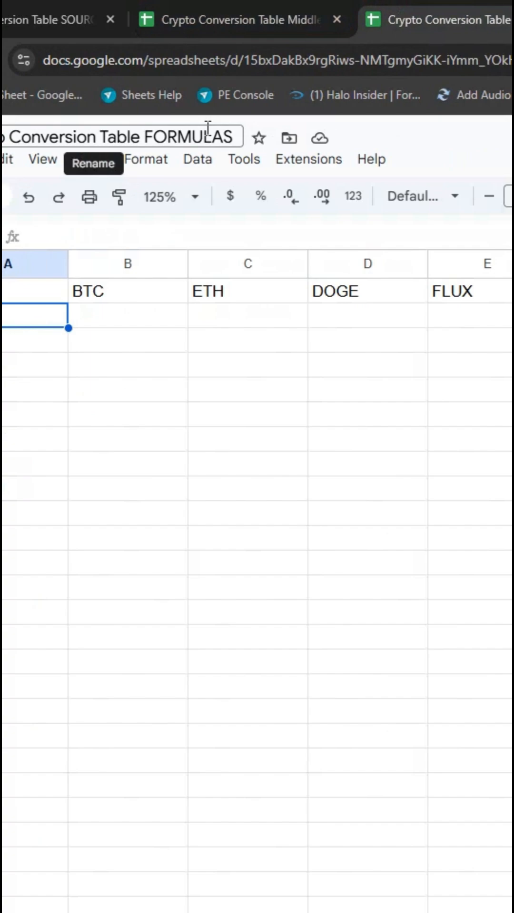
Review the Middle-Step and SOURCE sheets, select SOURCE's USD amounts, then view FORMULAS.
click(234, 20)
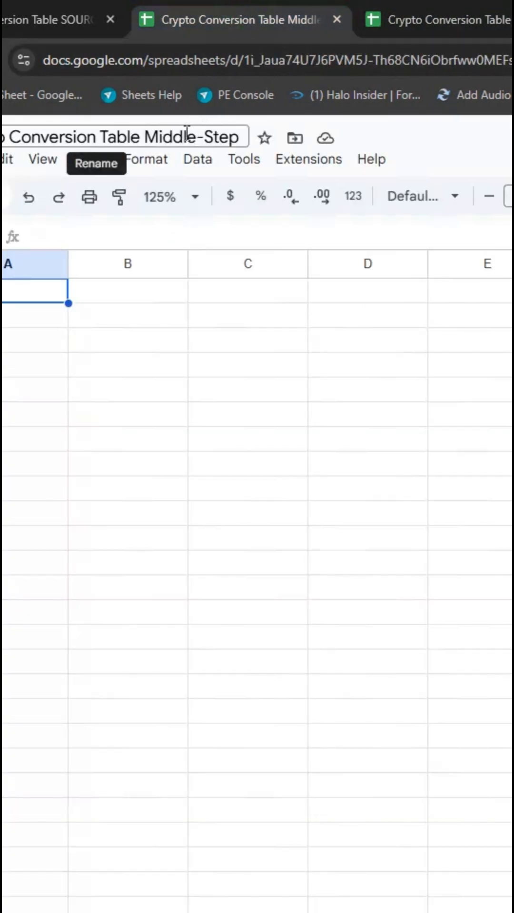
click(48, 20)
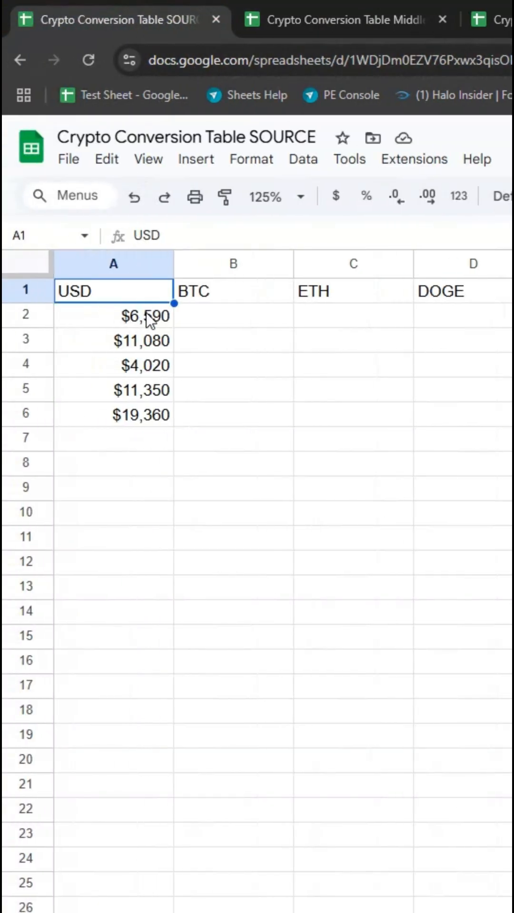
drag(113, 316, 113, 462)
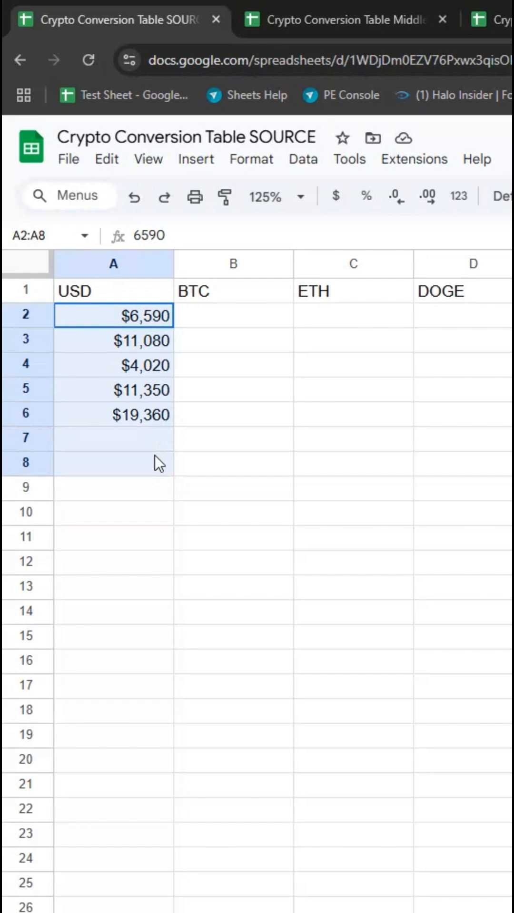
click(233, 315)
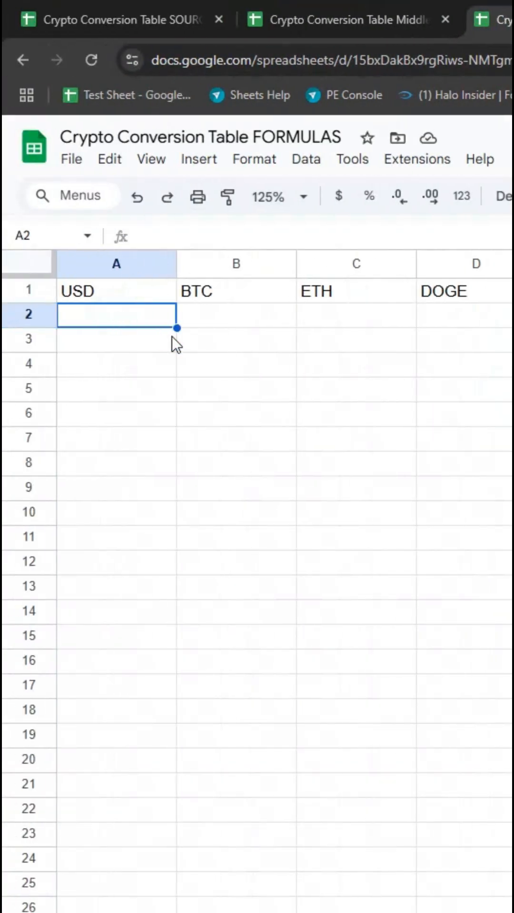
Enter =IMPORTRANGE in FORMULAS A2 with SOURCE's sheet ID and range "A2:A".
text(=IMPOR)
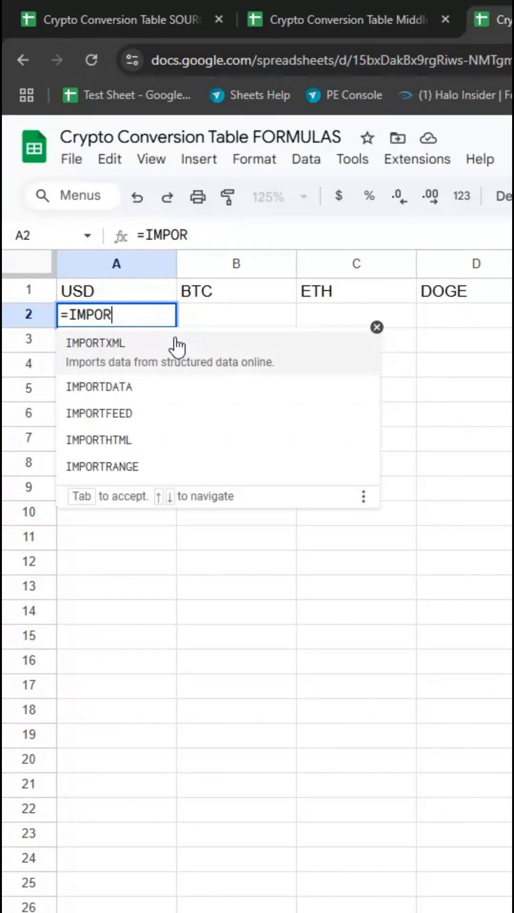
click(101, 466)
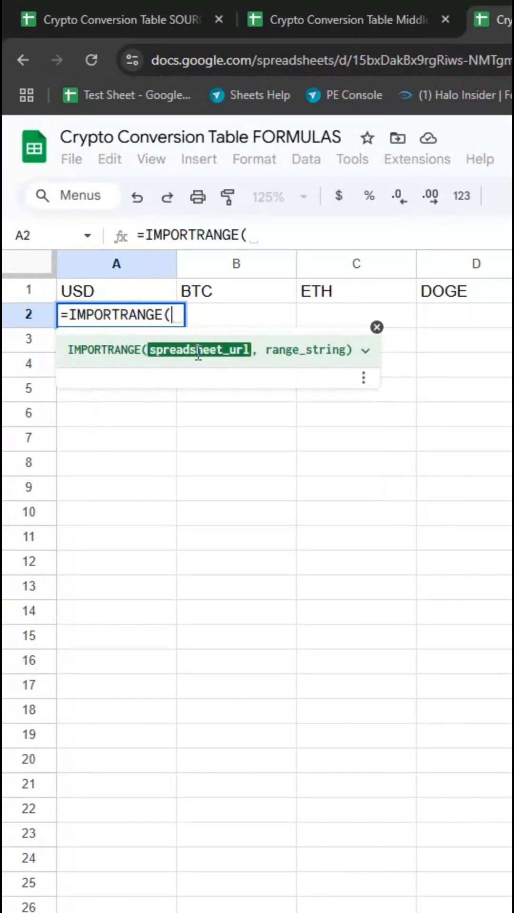
text("1WDjDm0EZV76Pxwx3qisOHuOYuP3Ctdlm4wxHoC")
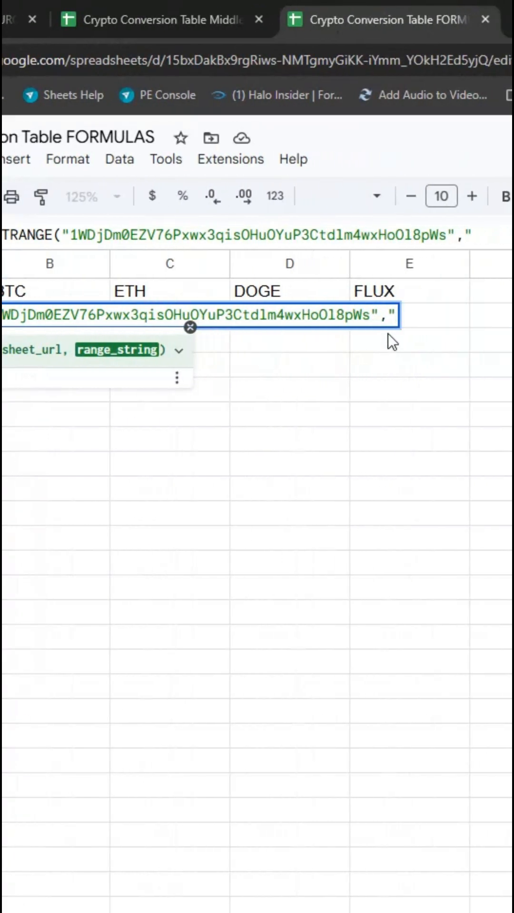
text("A2:A"))
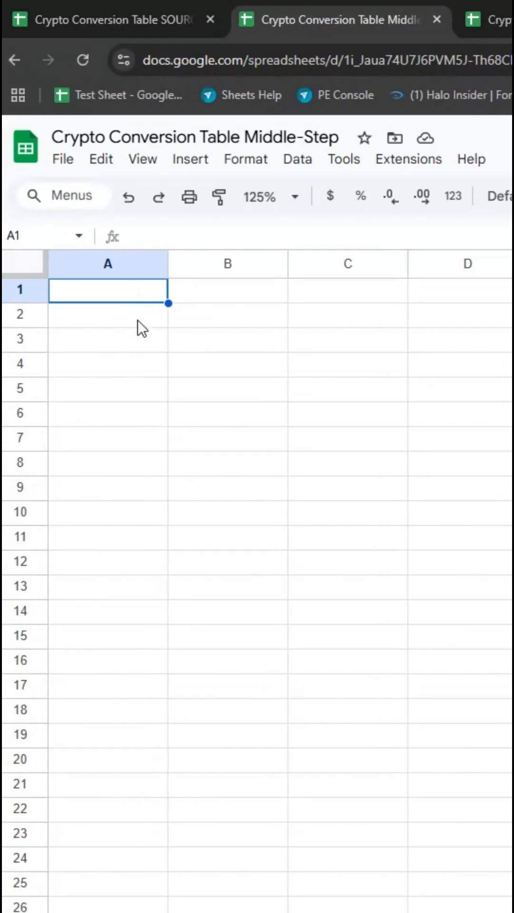
Enter =IMPORTRANGE in Middle-Step A1 for FORMULAS range "A:E", check FORMULAS, return to SOURCE.
text(=IMPORTRA)
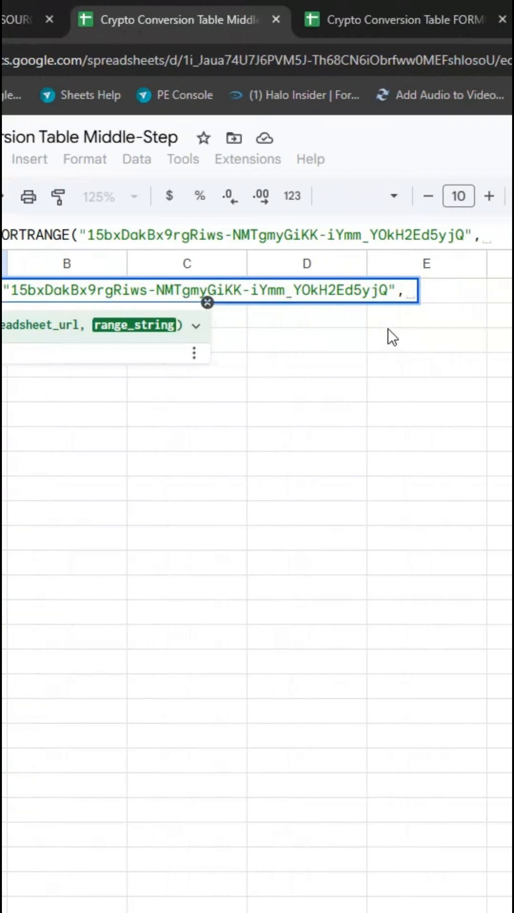
text("A)
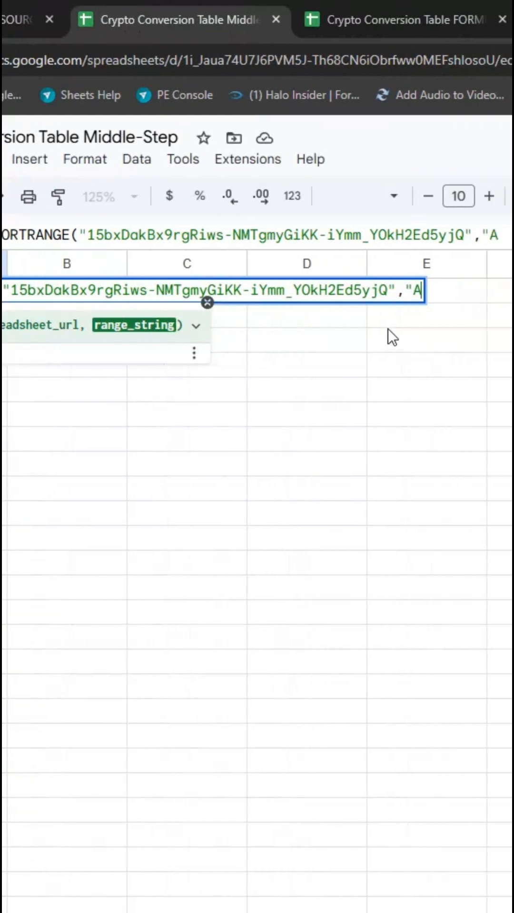
text(:E"))
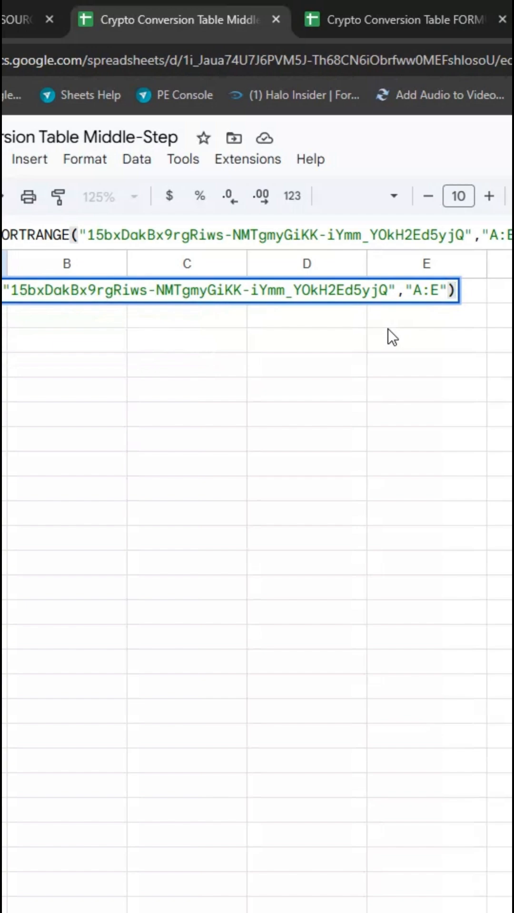
click(400, 19)
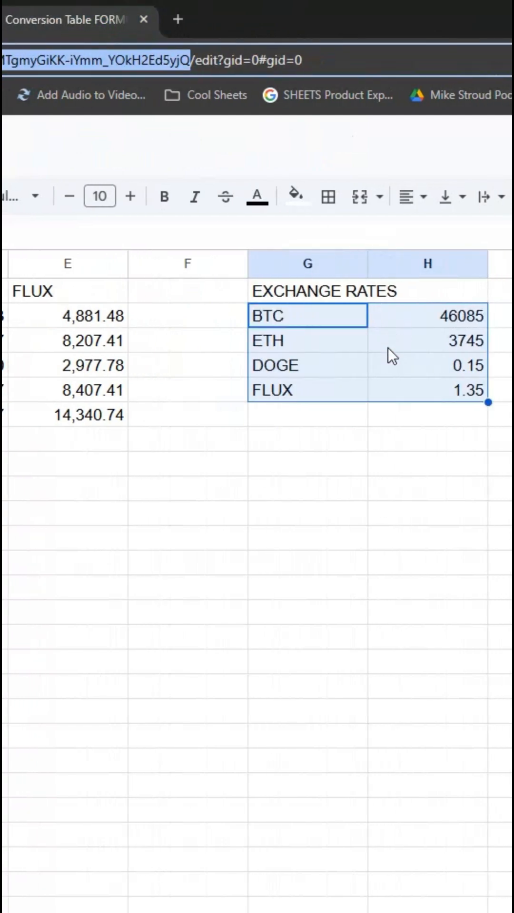
click(72, 19)
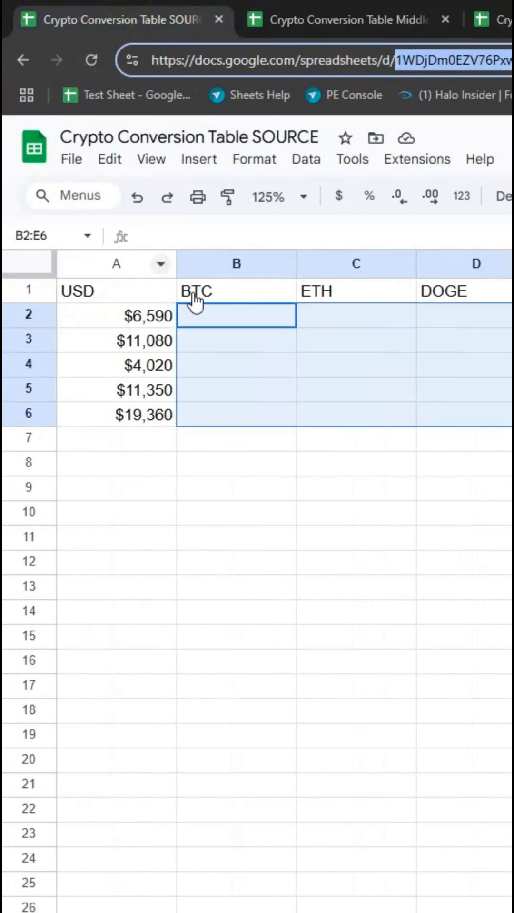
Enter =IMPORTRANGE in SOURCE B2 to pull Middle-Step's B2:E conversions.
click(236, 316)
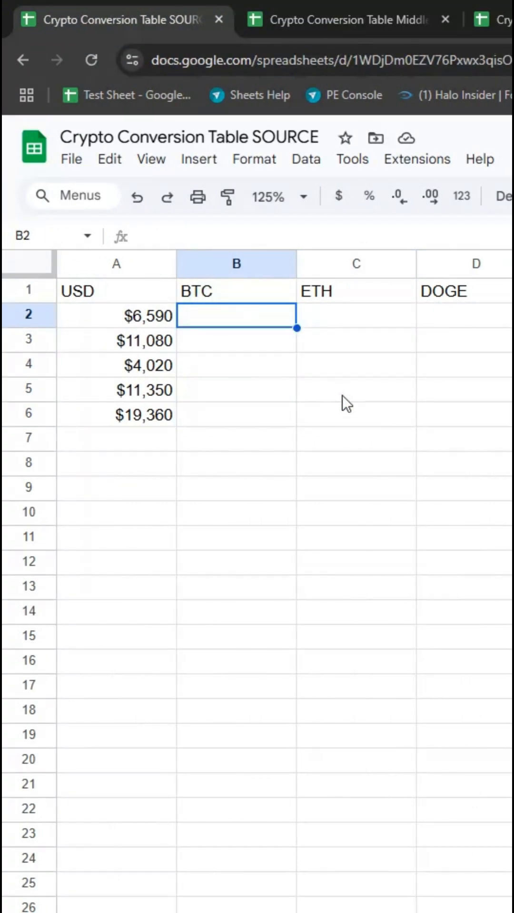
text(=IMPORTRA)
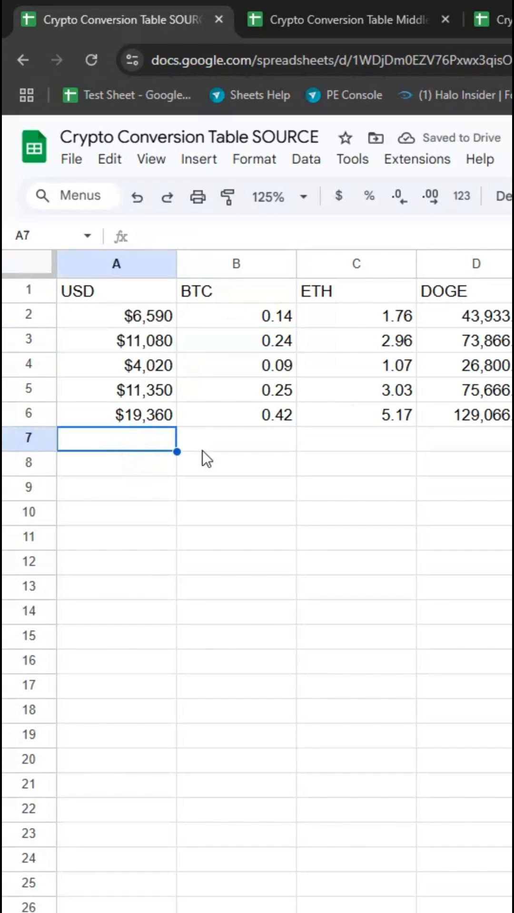
Add $50,000 to SOURCE, verify its FORMULAS conversions, and select the BTC rate.
text($50,000)
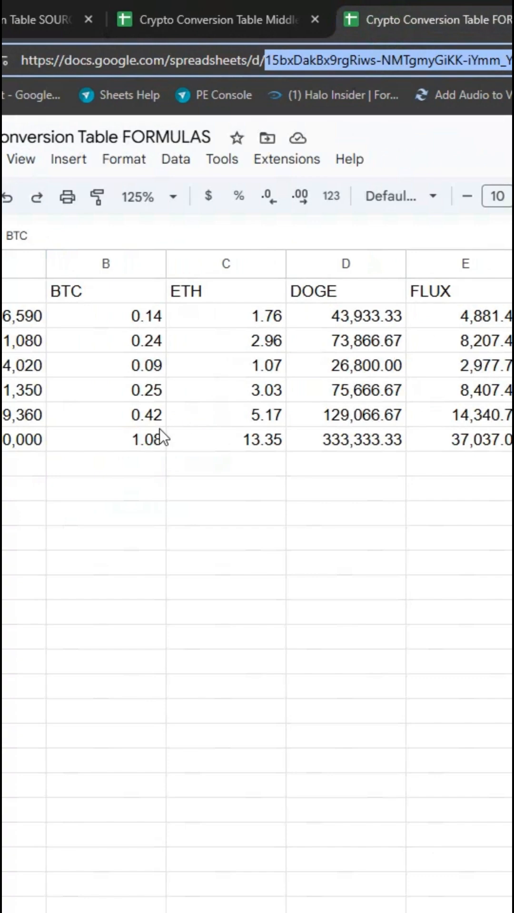
click(214, 29)
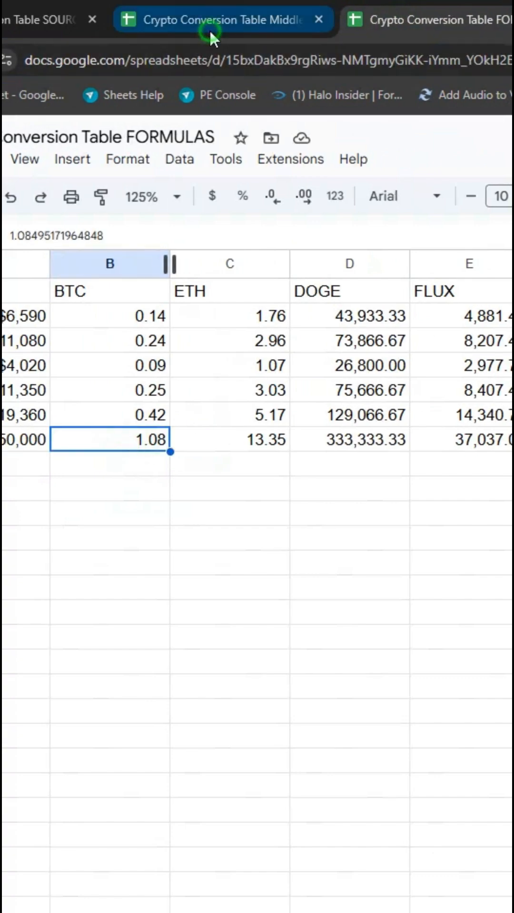
click(38, 19)
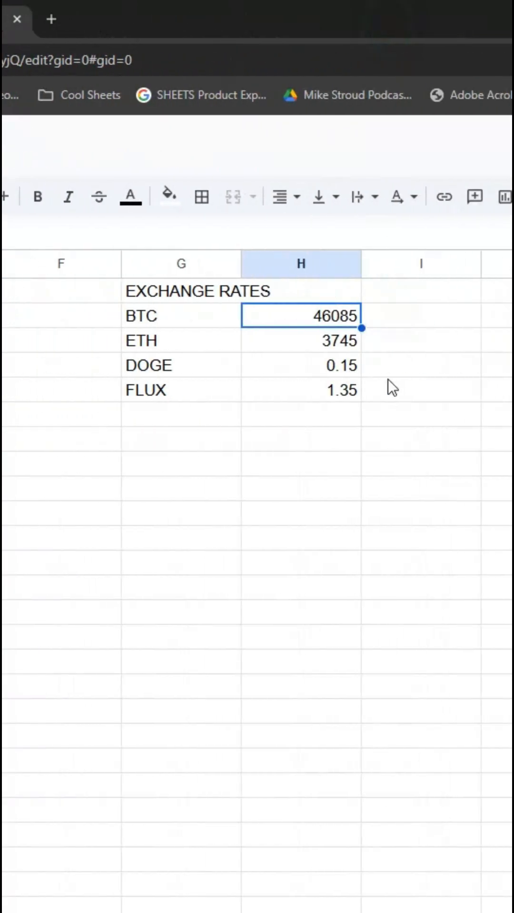
Change the BTC rate to 130000 and view SOURCE's updated BTC values.
text(130000)
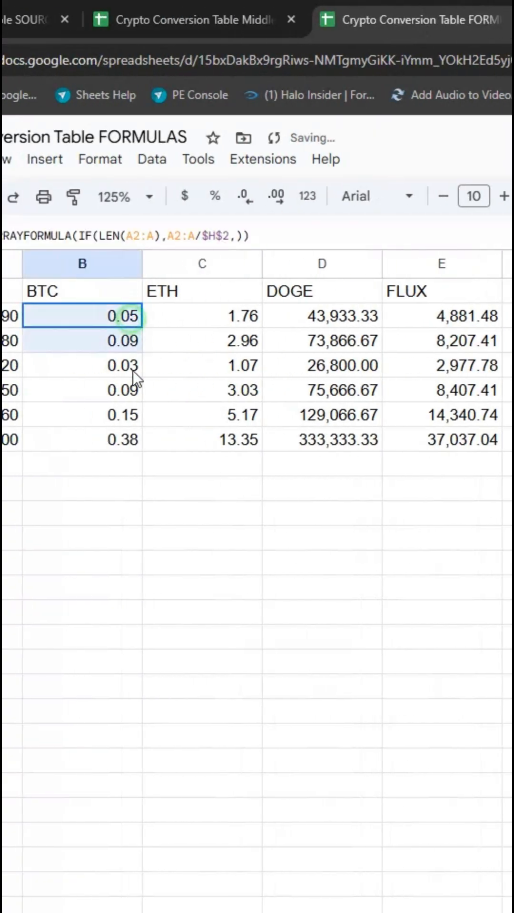
click(24, 19)
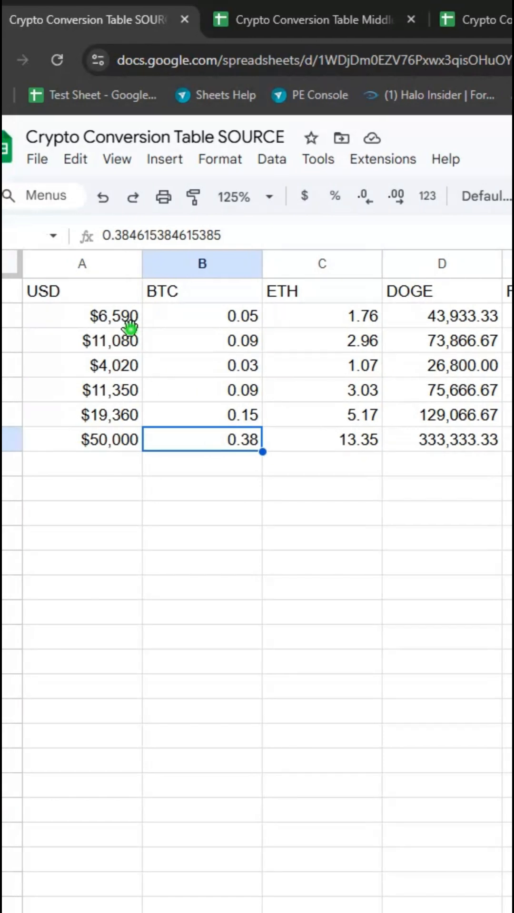
Inspect SOURCE's import formula, then compare conversions in FORMULAS and Middle-Step.
click(86, 341)
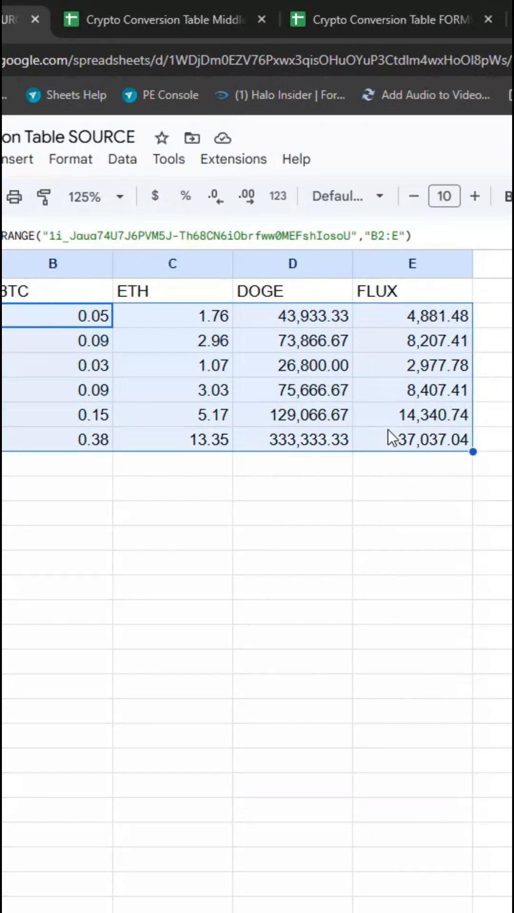
click(384, 43)
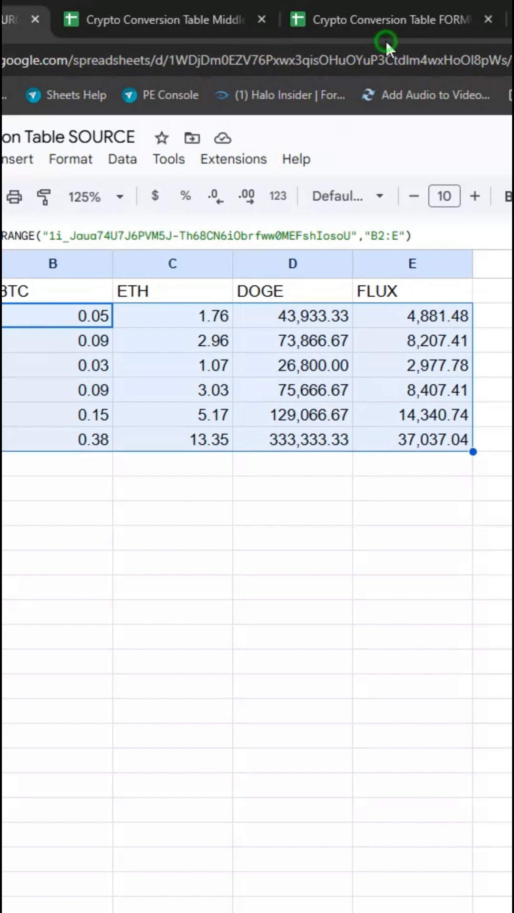
click(162, 20)
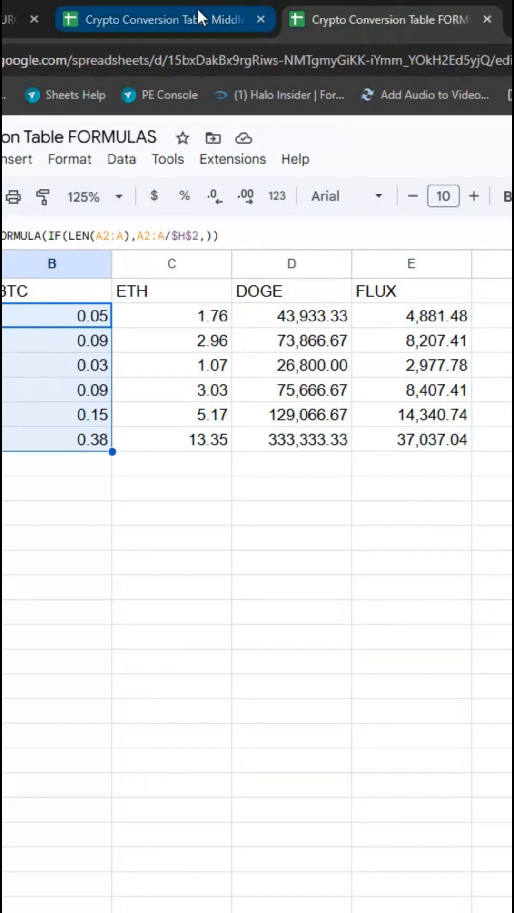
click(153, 20)
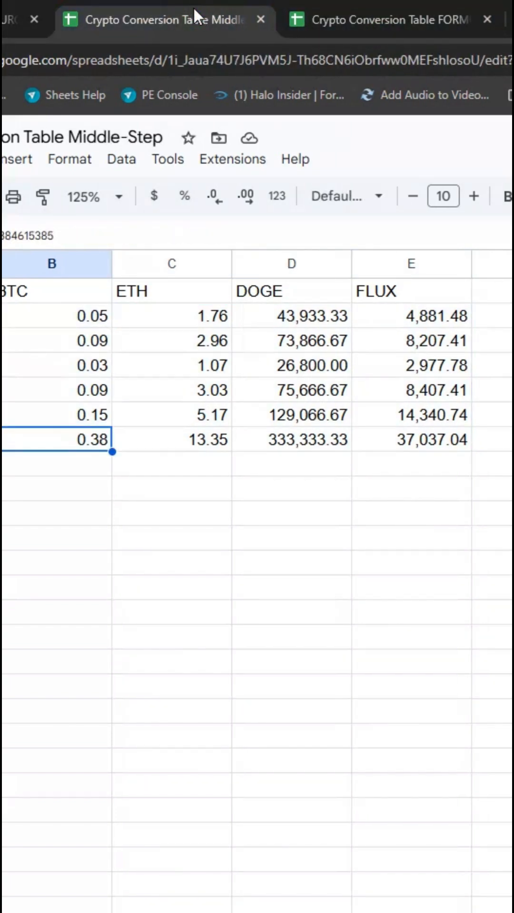